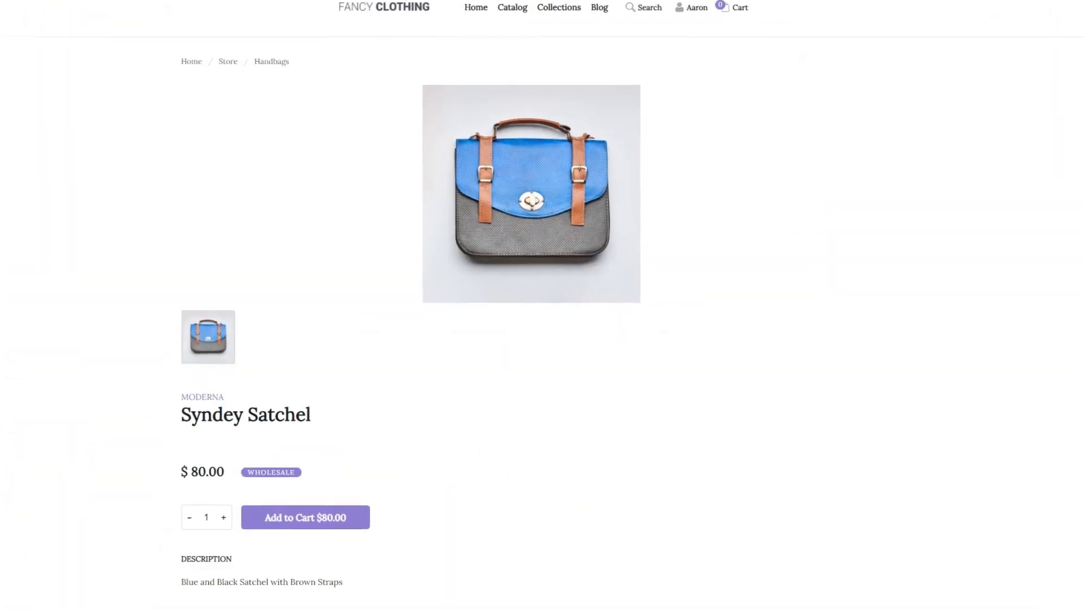
Step: Scroll through the product list headed by Syndey Satchel at $112.00
scroll(down, 3)
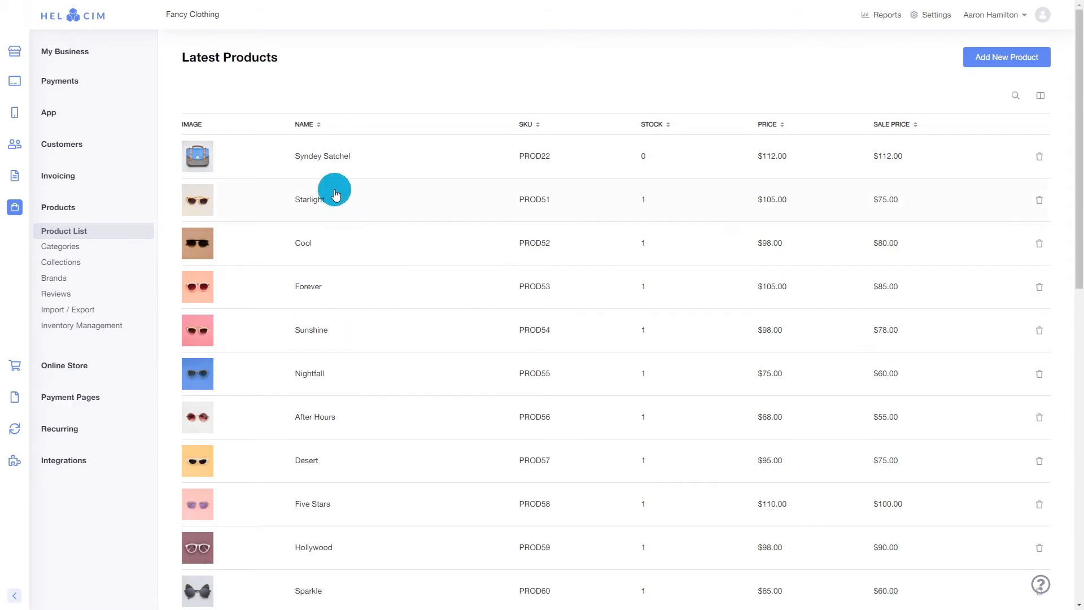
Step: Open the Syndey Satchel product record from the list
click(321, 155)
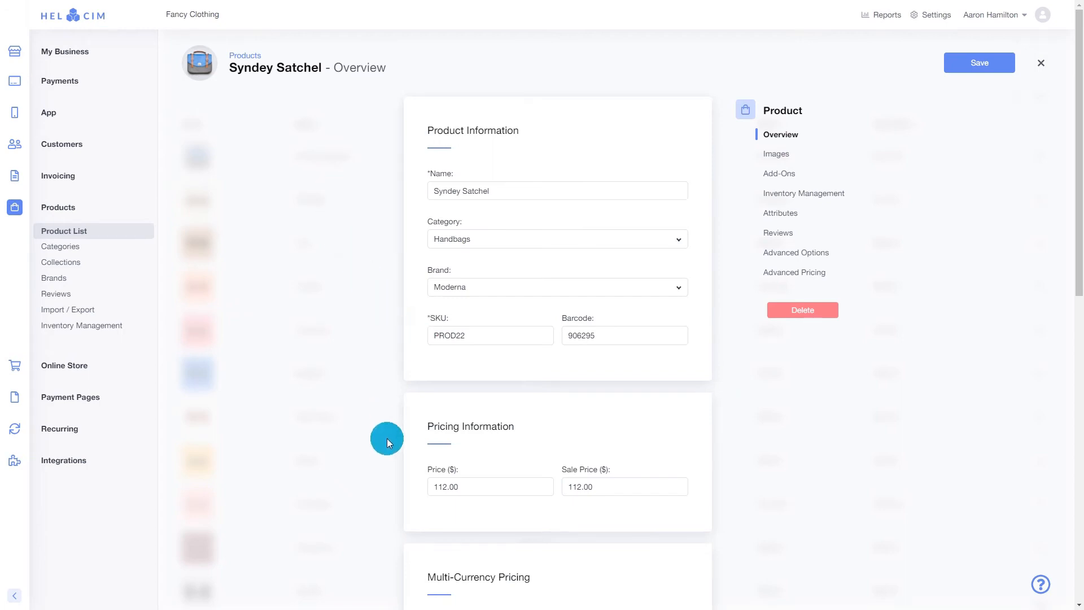
mouse_move(526, 443)
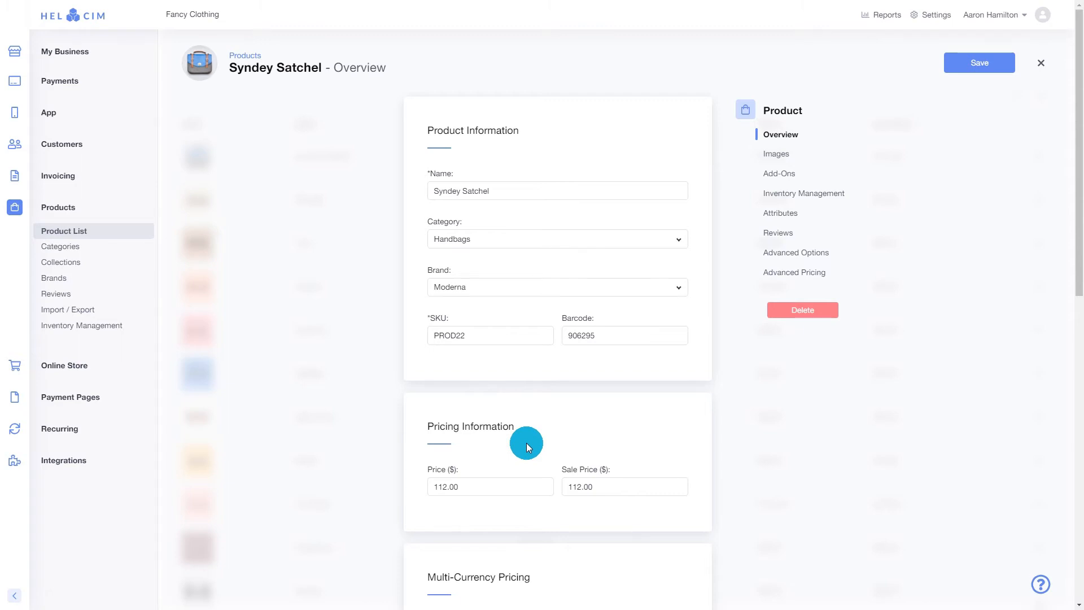
mouse_move(529, 446)
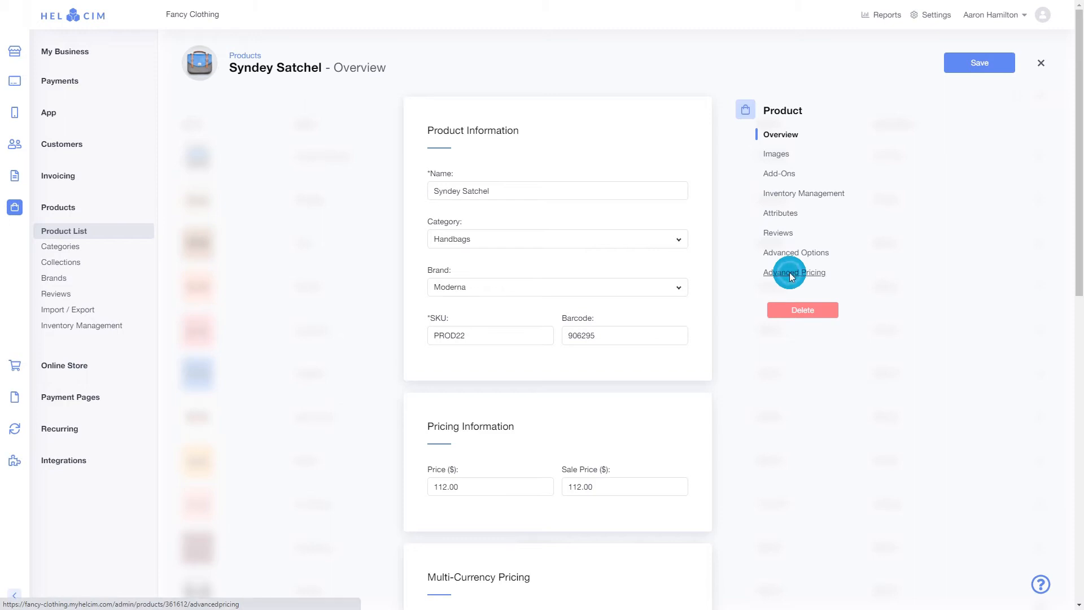
Step: Enable wholesale pricing under Advanced Pricing for Syndey Satchel and save it
click(794, 272)
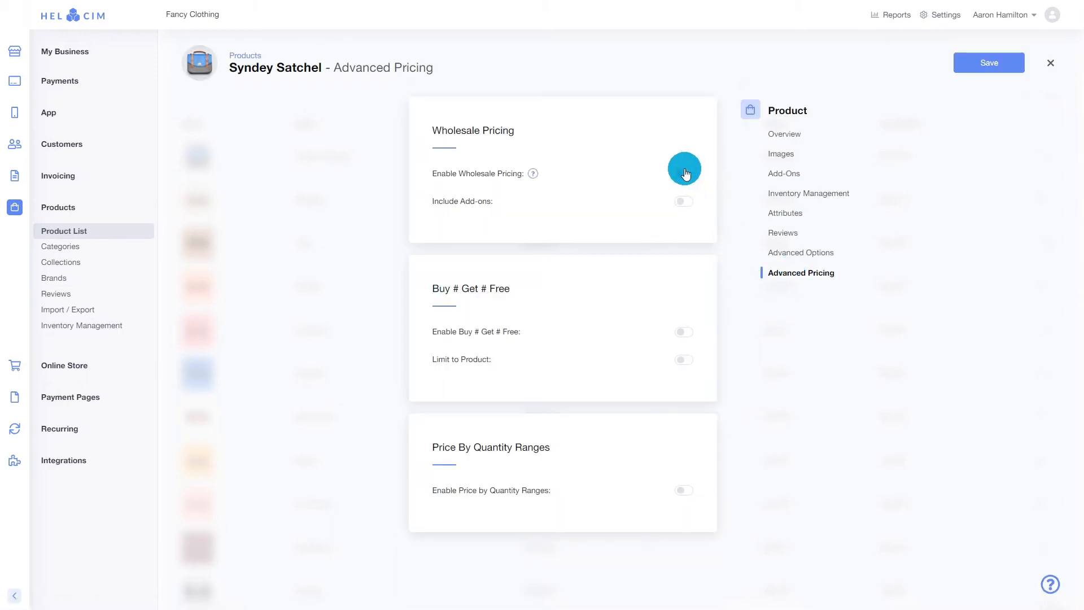
click(684, 173)
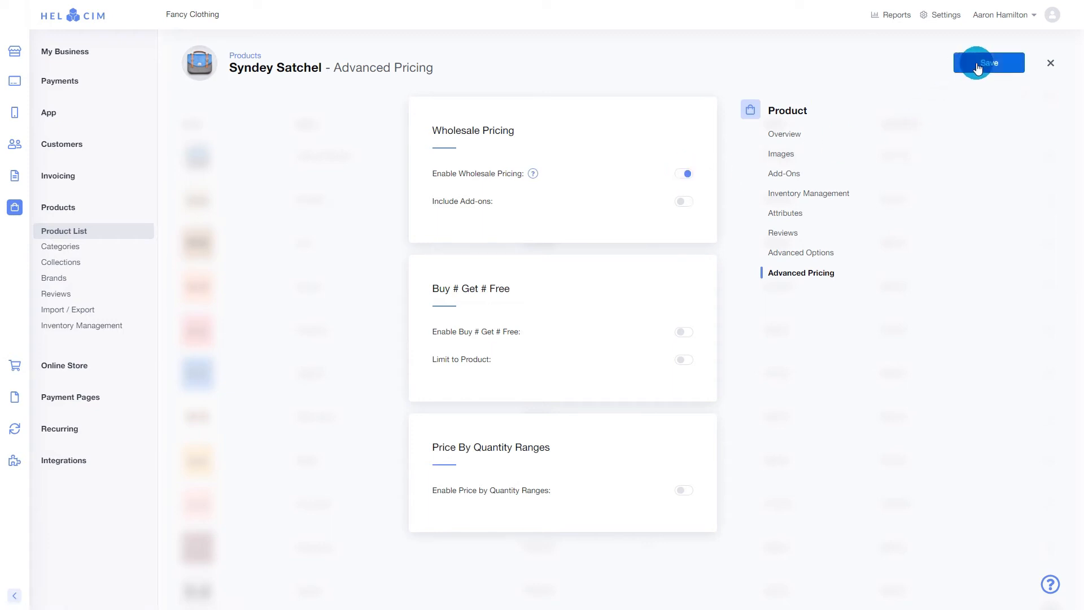
click(988, 62)
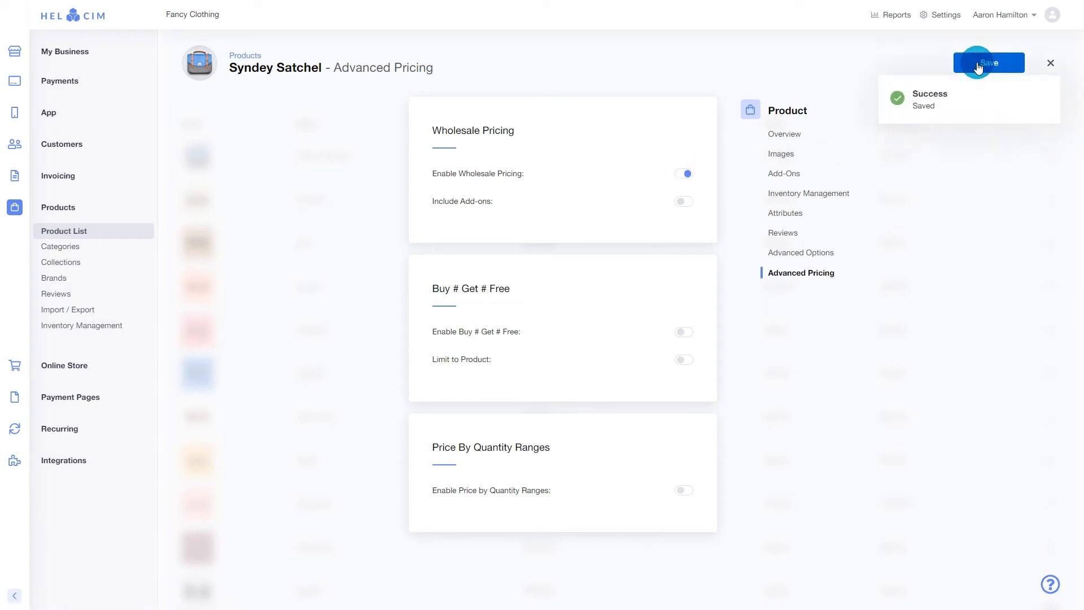
click(682, 172)
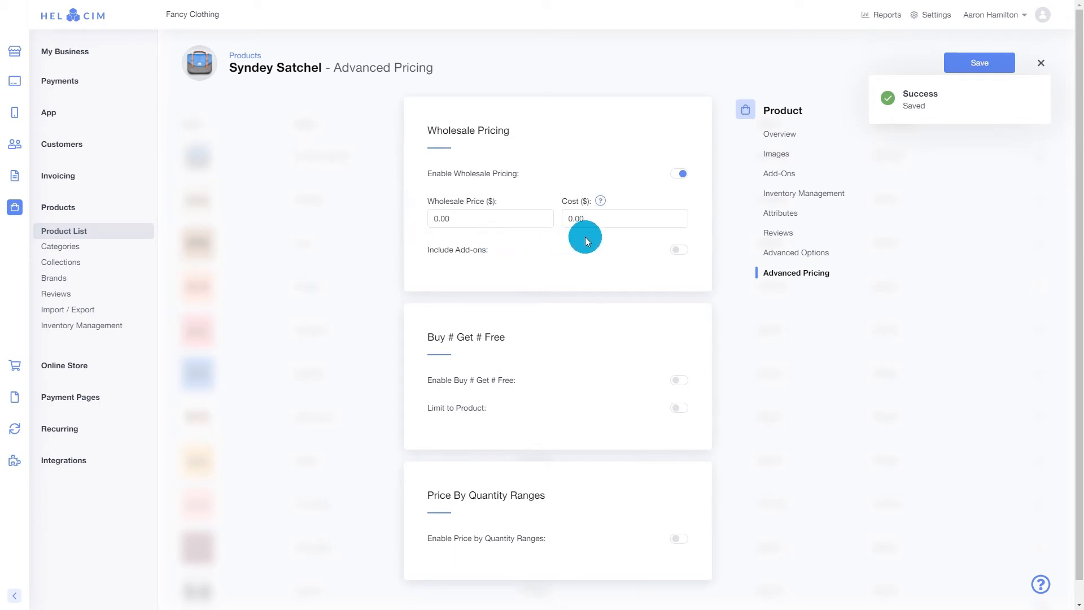
Step: Set the satchel's wholesale price to 80 and cost to 60, then save
click(476, 217)
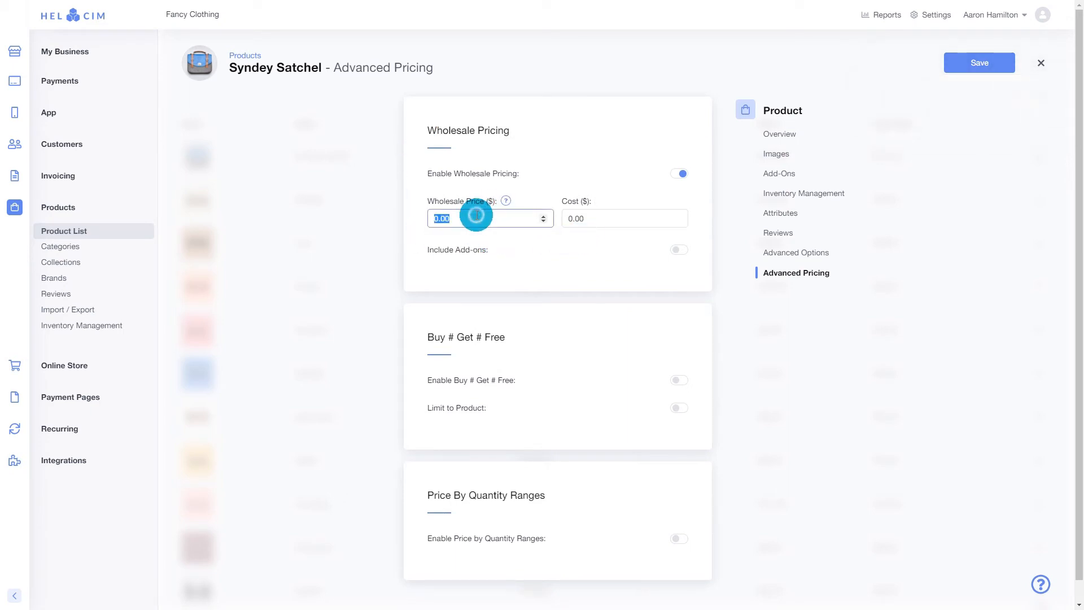
text(80)
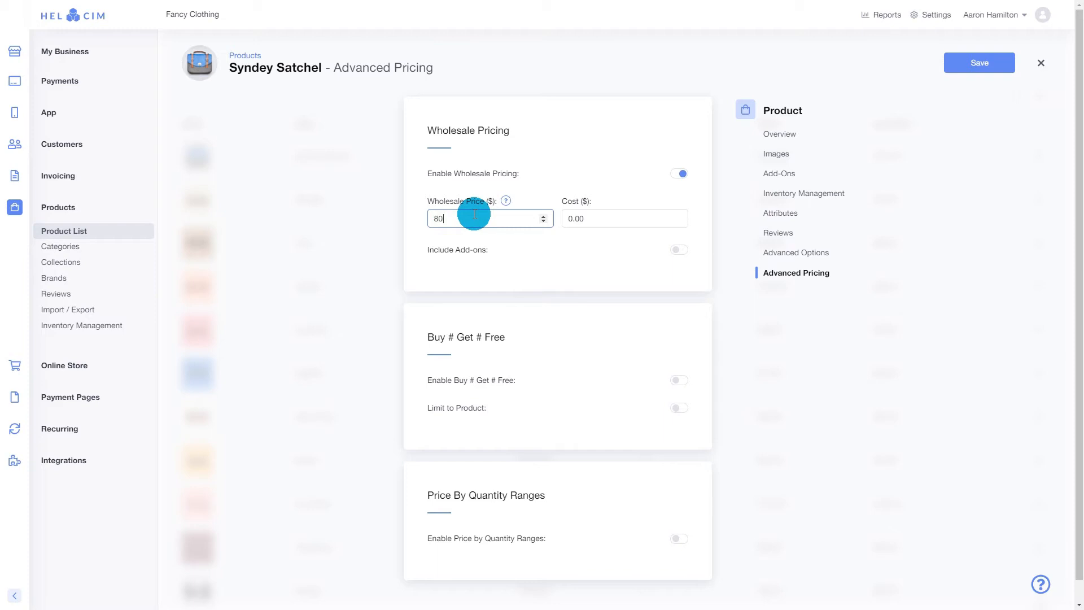
text(60)
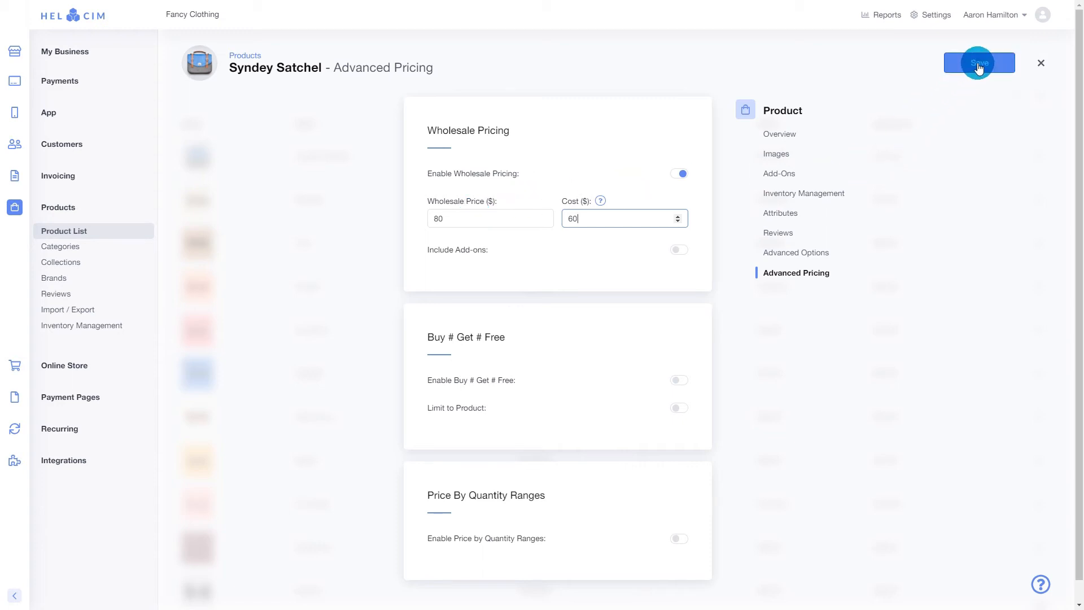
click(977, 63)
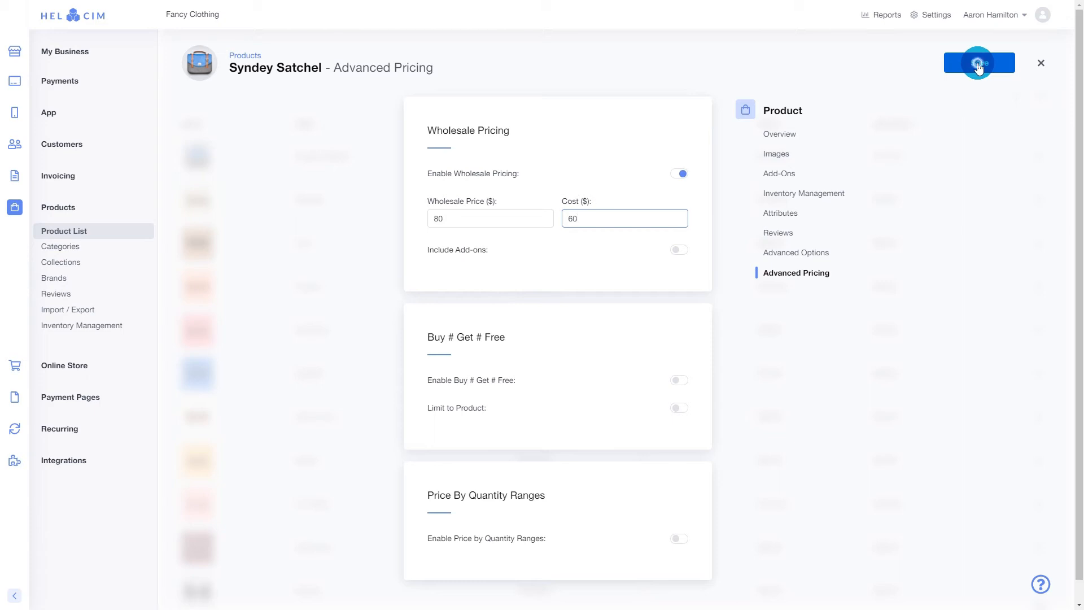
click(978, 64)
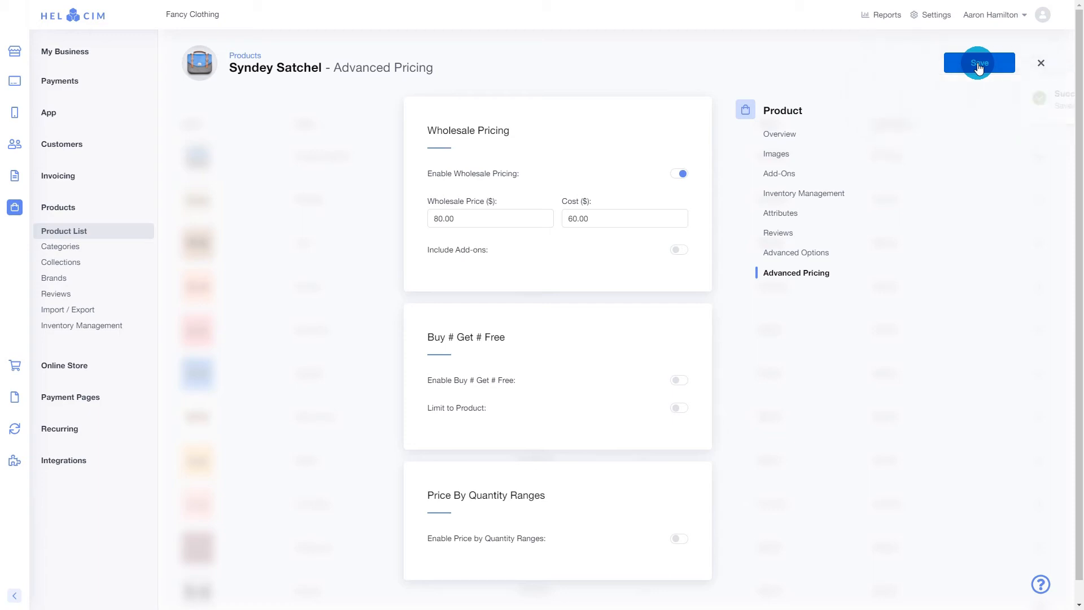
click(979, 62)
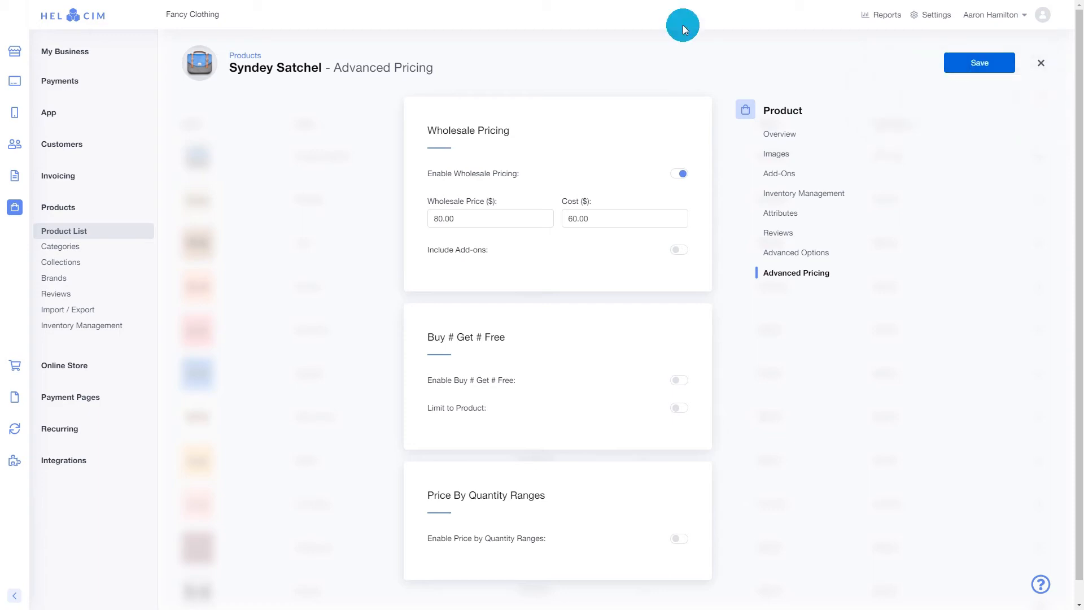
mouse_move(61, 143)
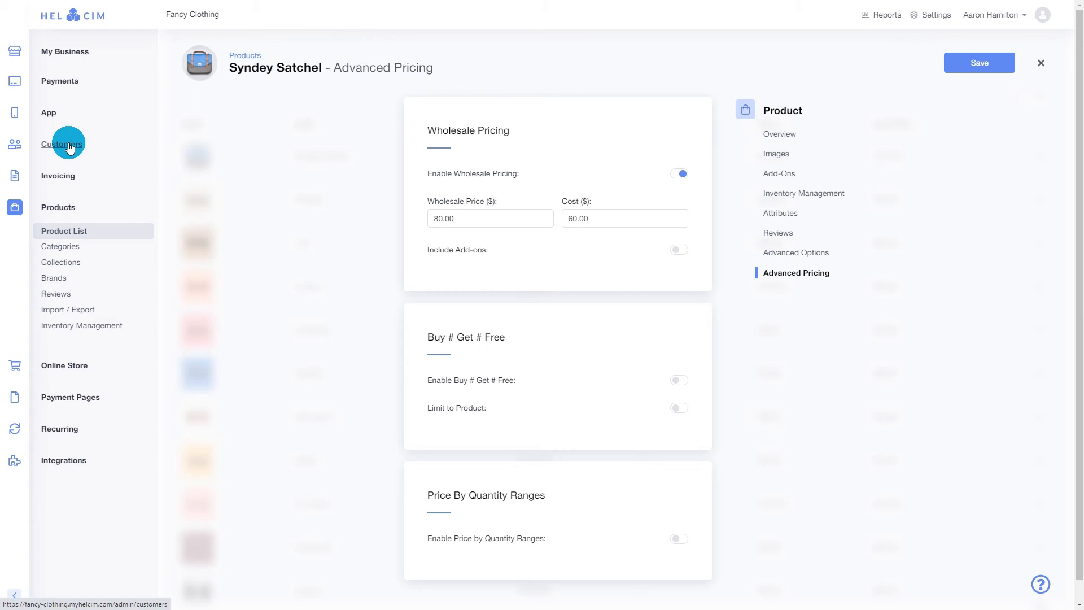
Step: Flag customer Aaron (Wholesale Dealer) as wholesale in Advanced Options and save the record
click(60, 143)
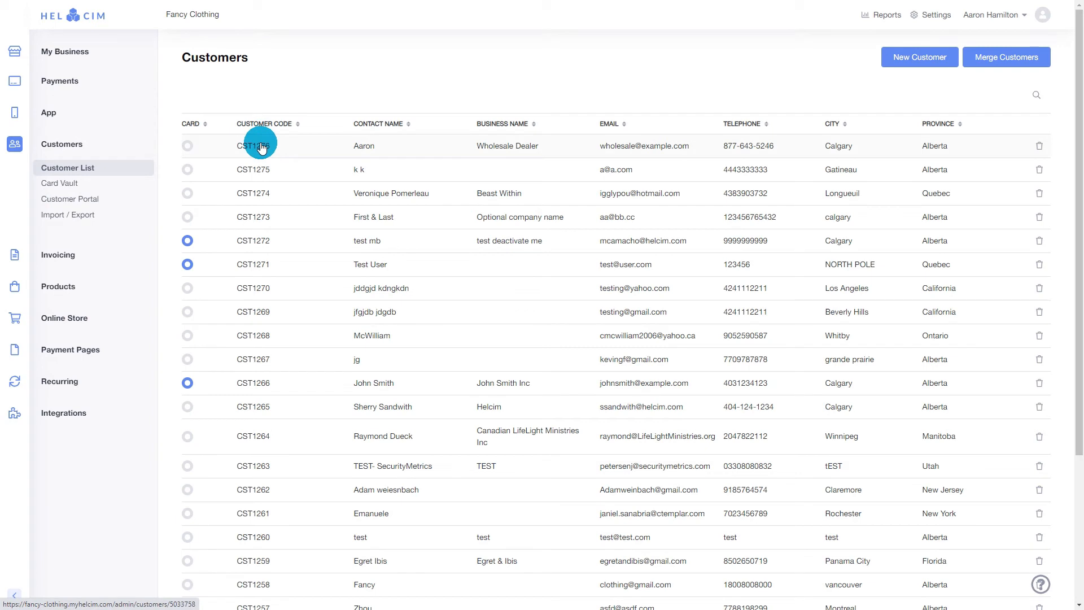
click(252, 146)
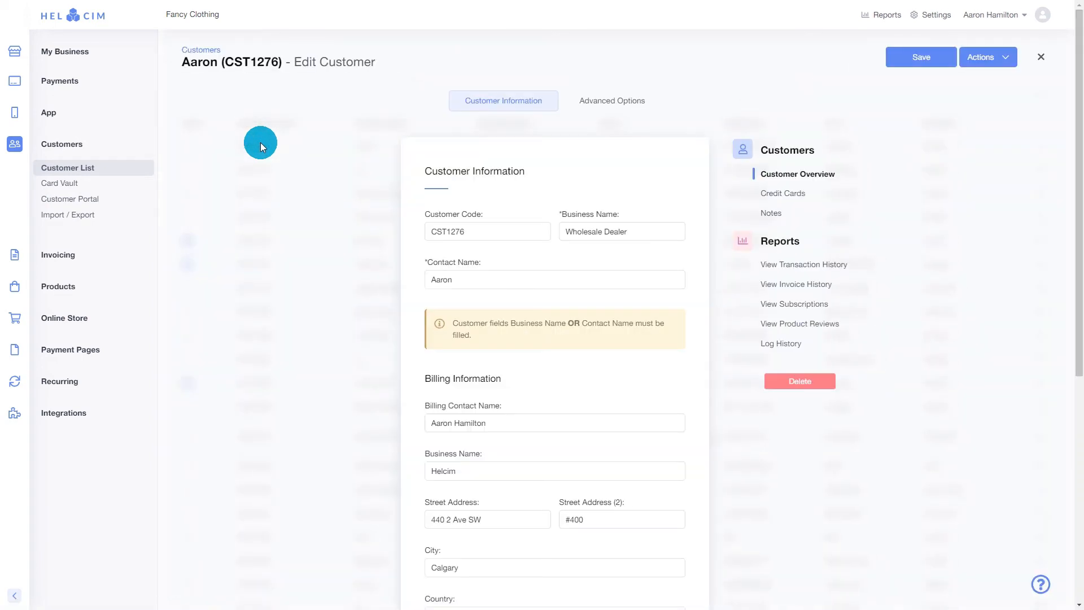
mouse_move(590, 100)
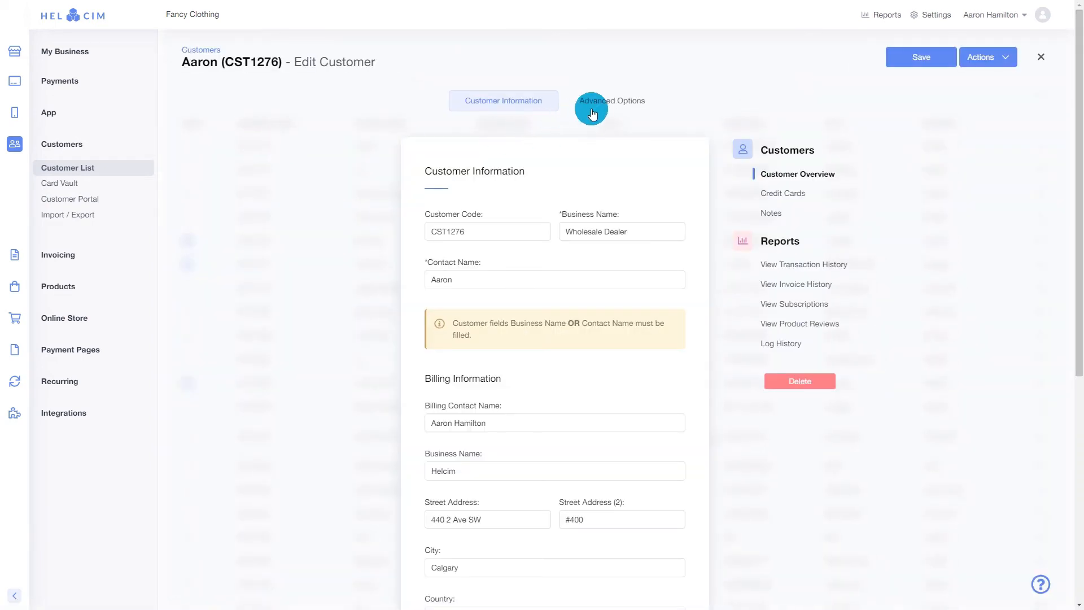
click(611, 100)
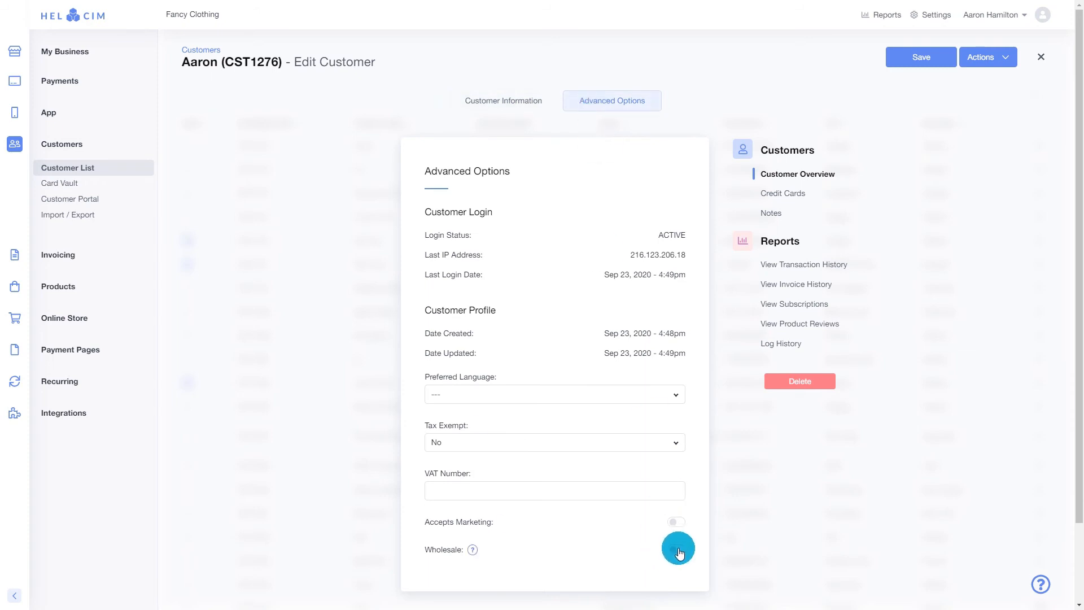
click(675, 548)
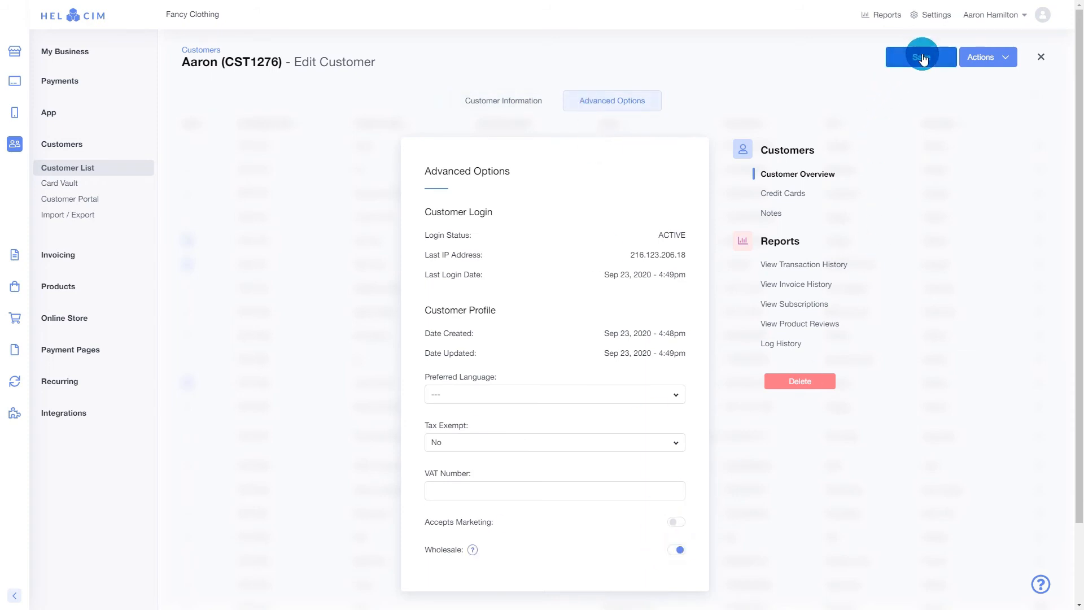
click(920, 57)
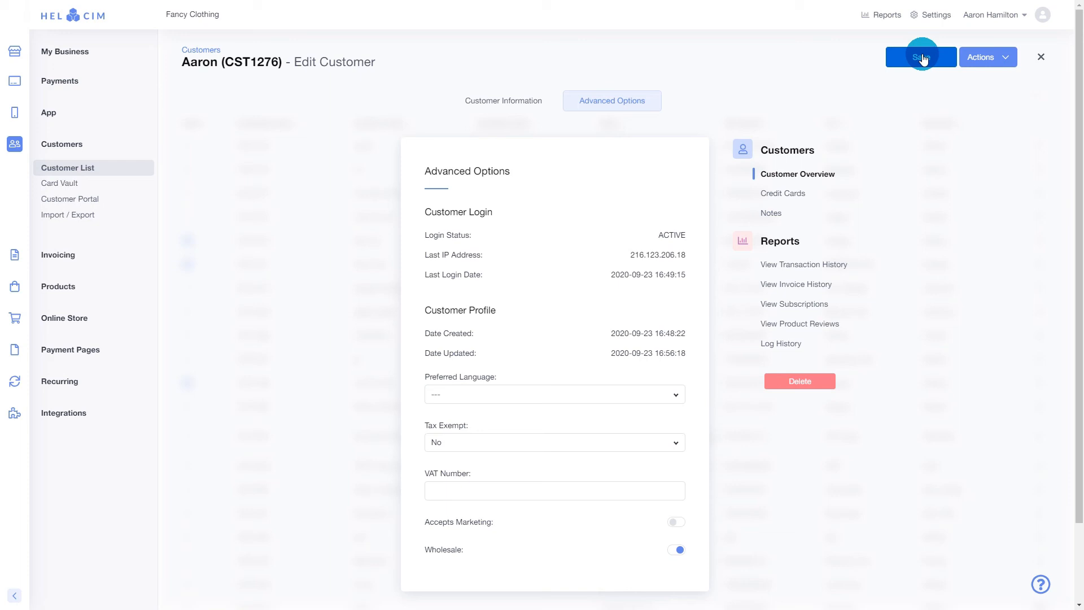
Step: Search the storefront for 'syndey' and view Syndey Satchel listed at $80.00
click(921, 56)
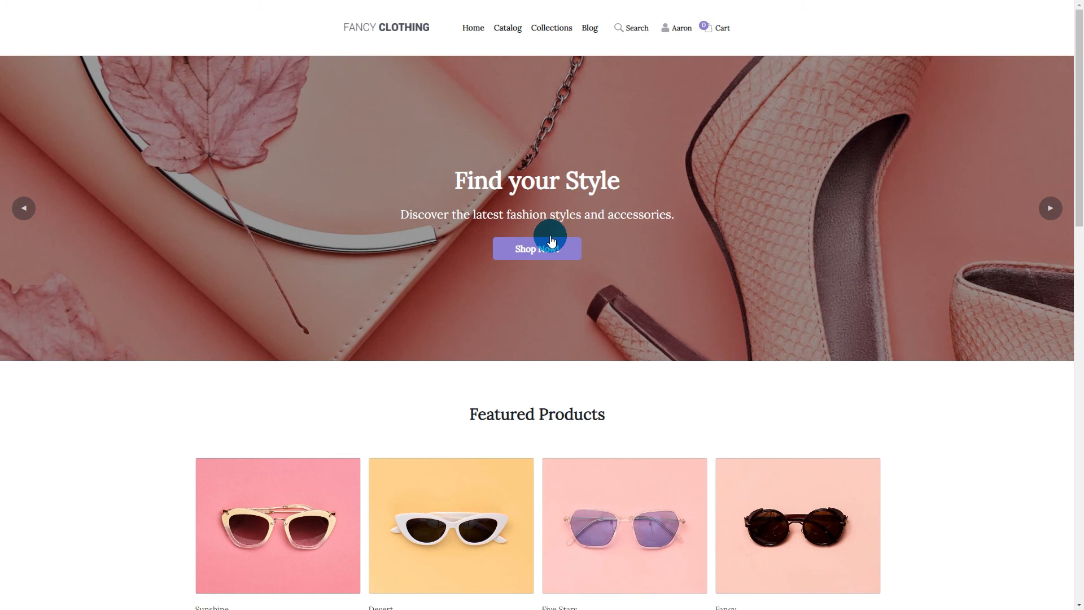
click(630, 28)
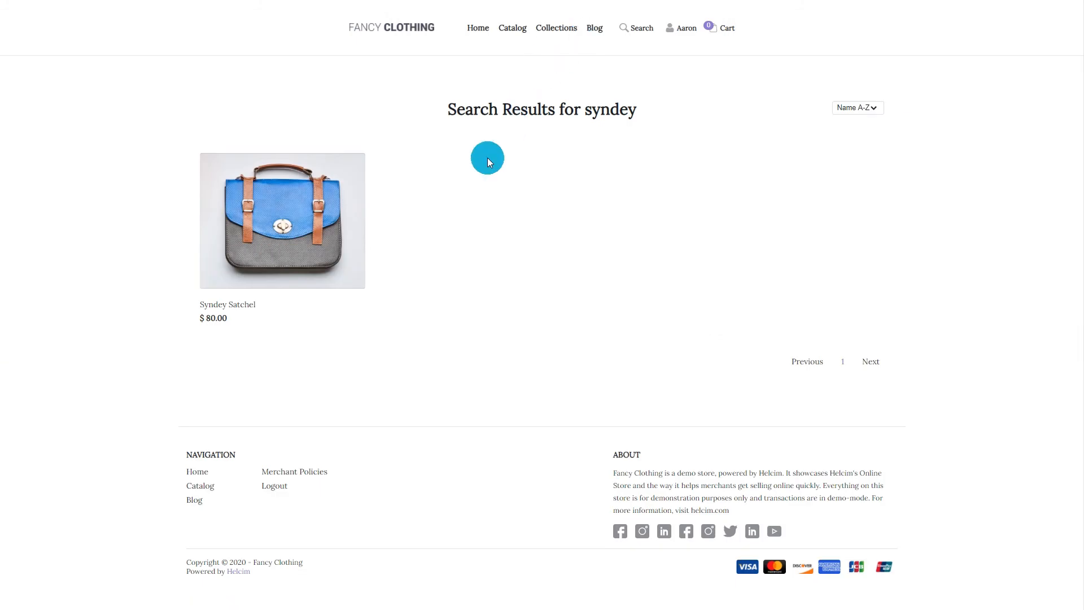
click(281, 220)
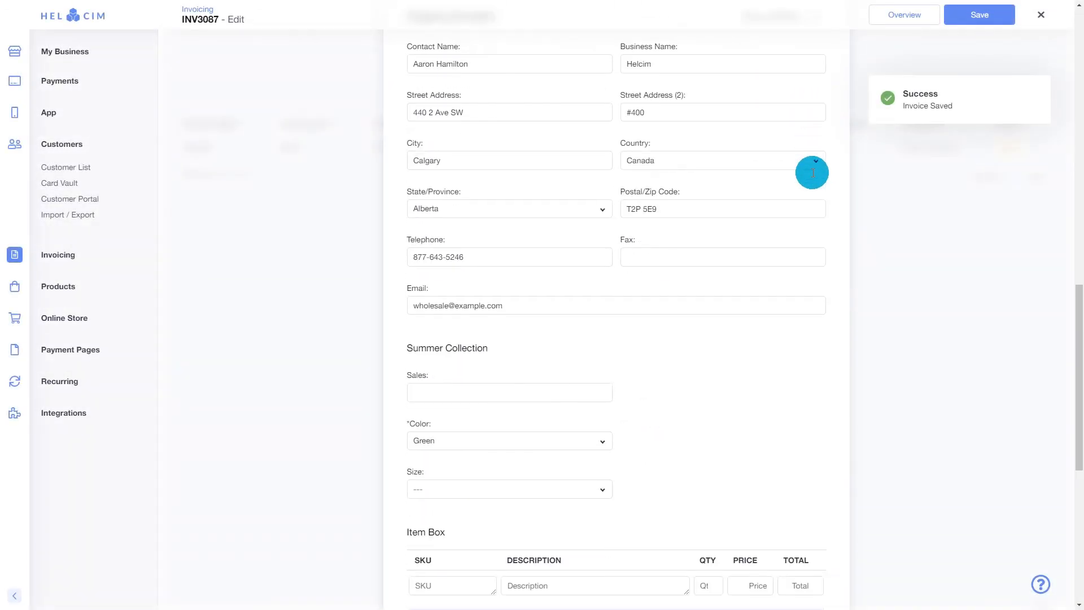
Step: Add one Syndey Satchel at 80.00 to invoice INV3087 and save the $80.00 total
scroll(down, 3)
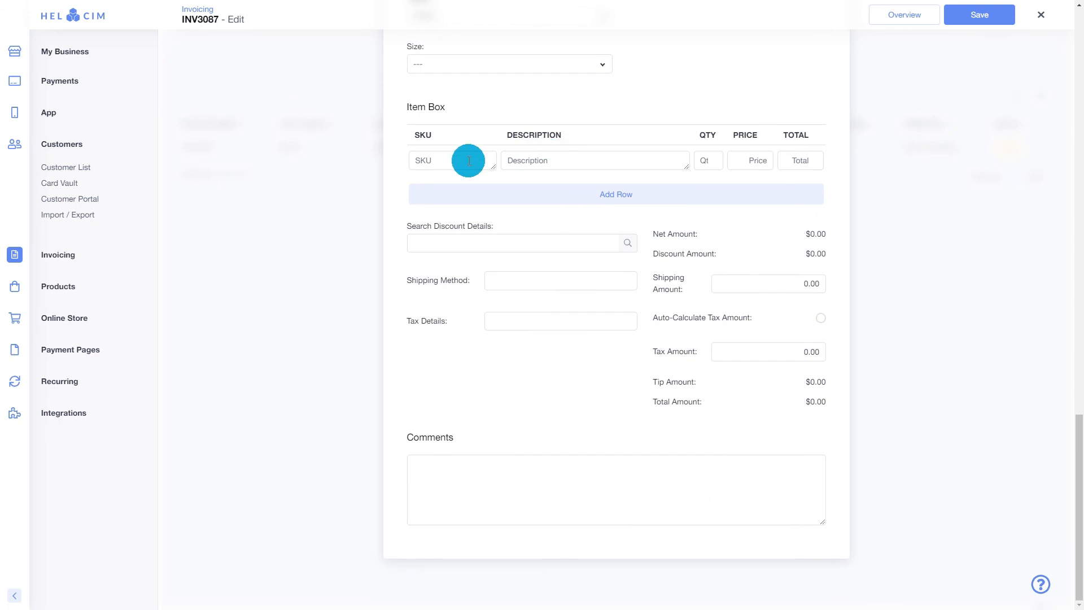
text(syndey)
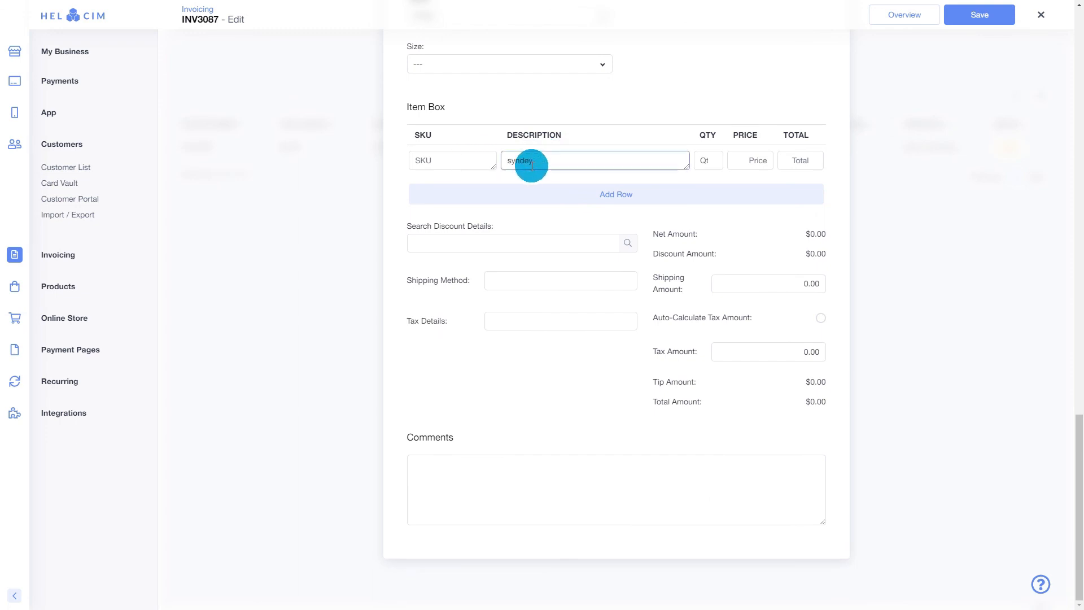
click(592, 159)
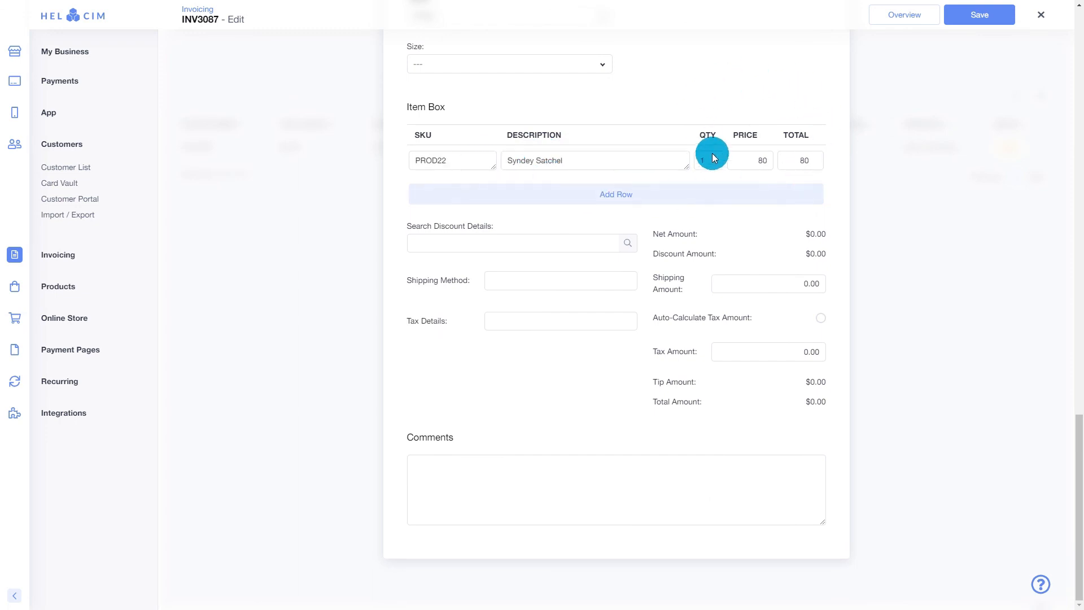
click(978, 15)
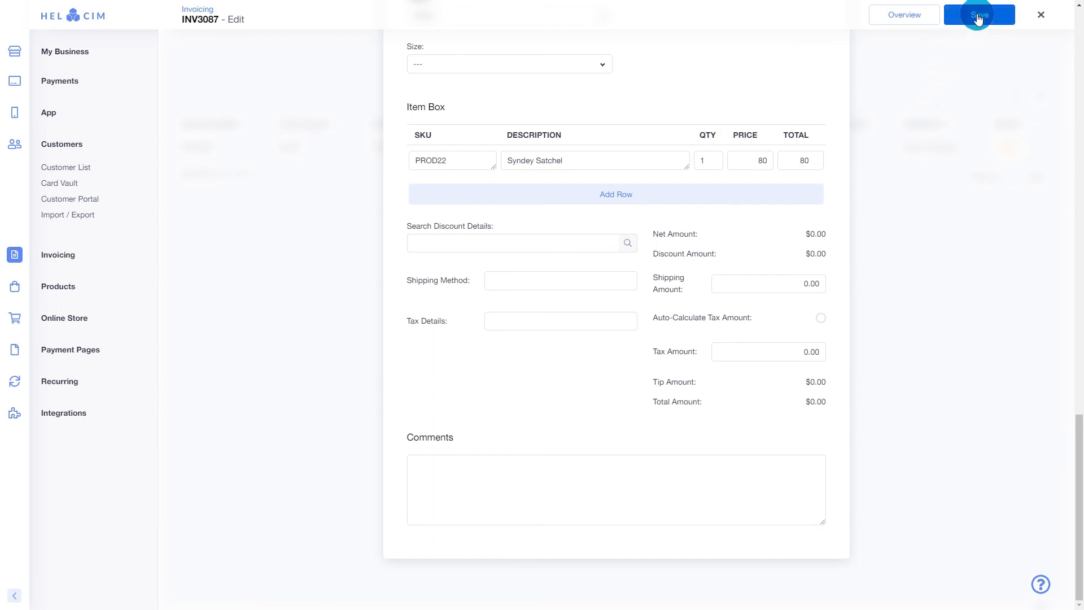
click(979, 15)
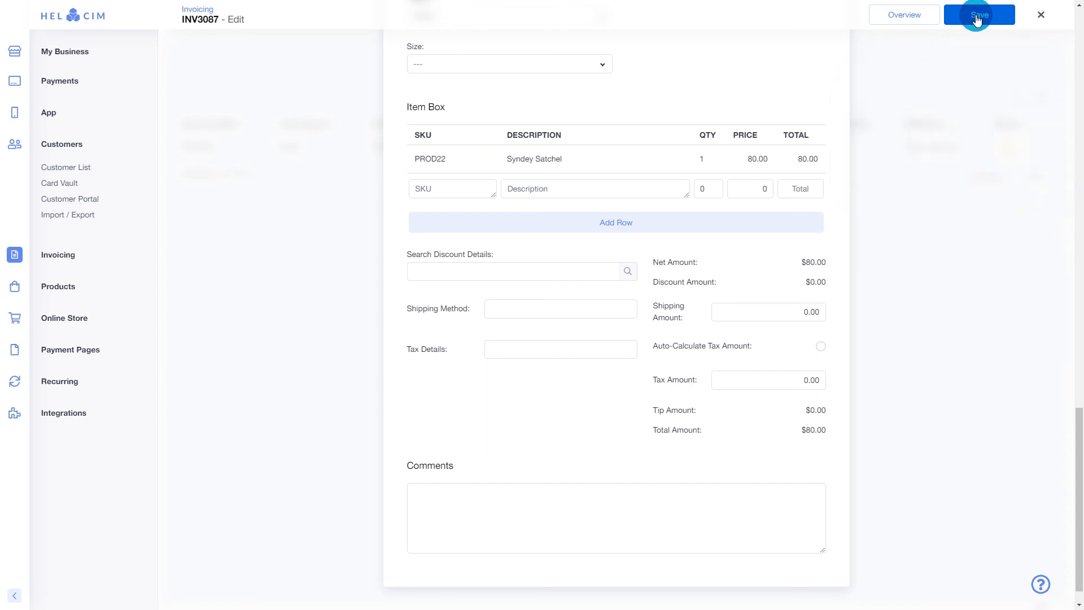
click(978, 14)
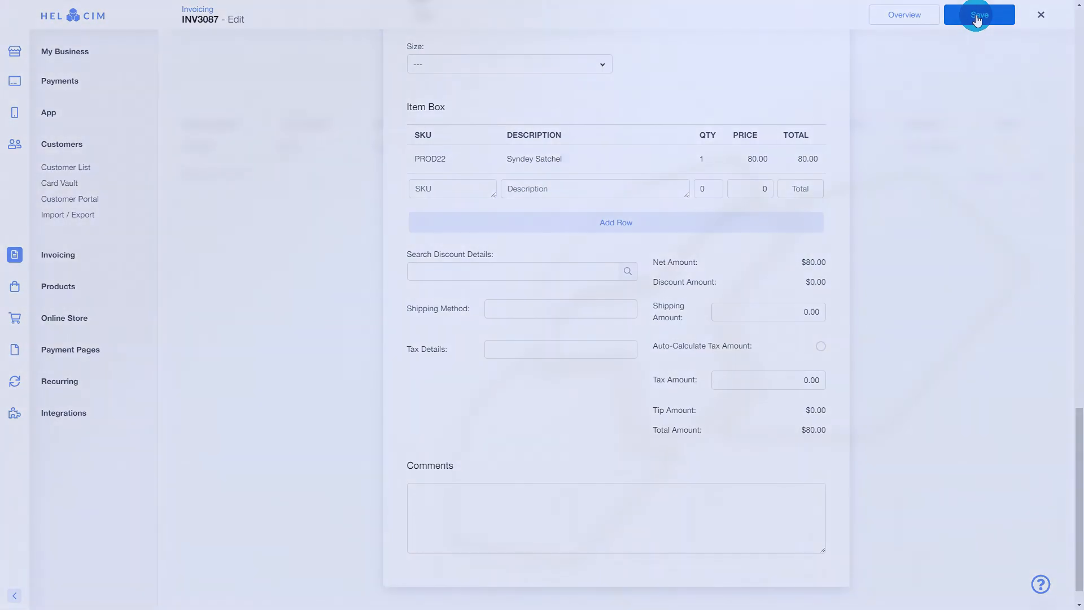